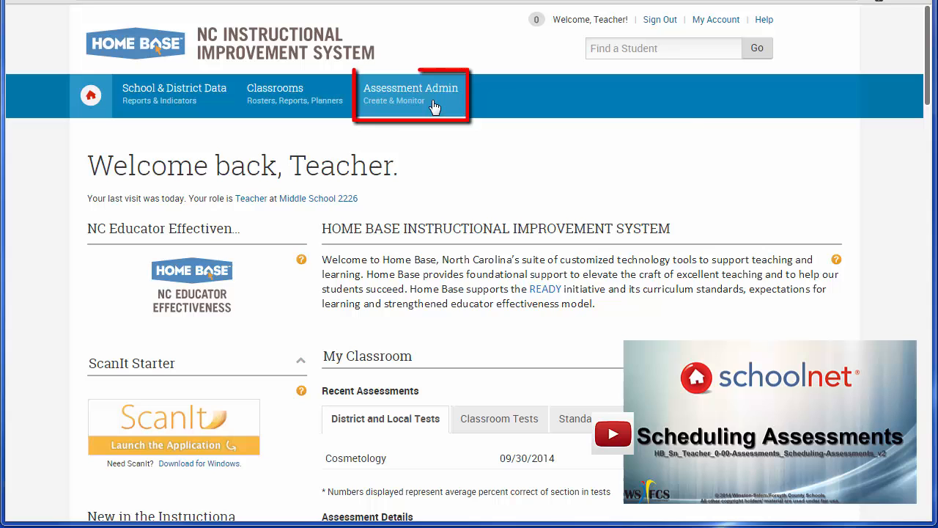
# Go to Assessment Admin and start a new express test from Create an Express Test
pyautogui.click(411, 94)
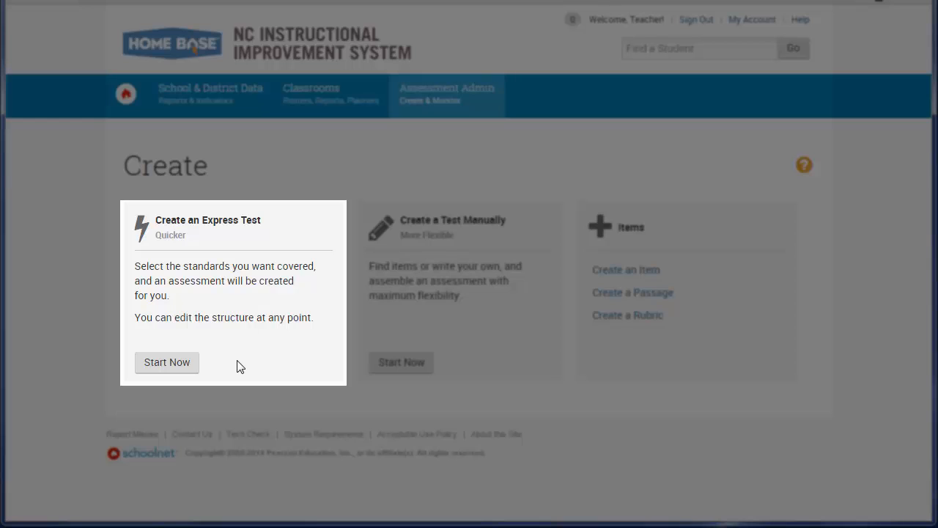
pyautogui.click(167, 362)
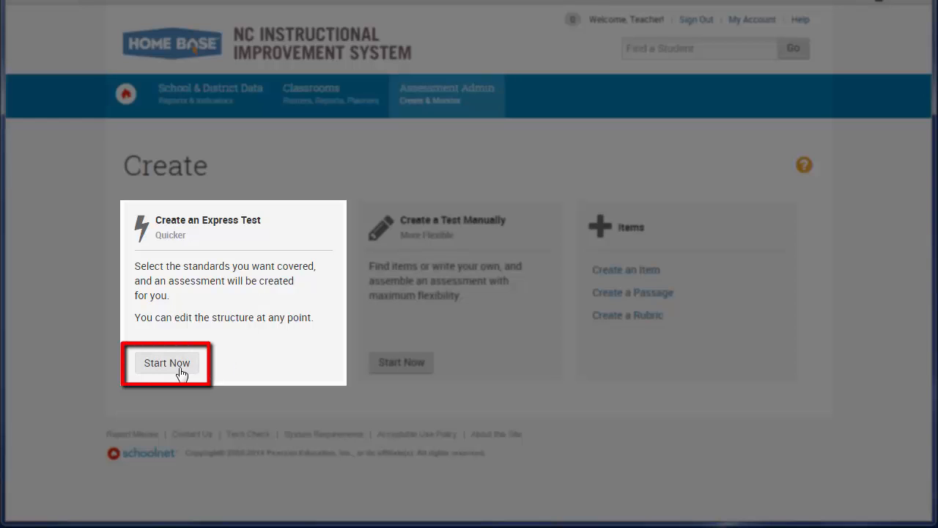
pyautogui.click(167, 364)
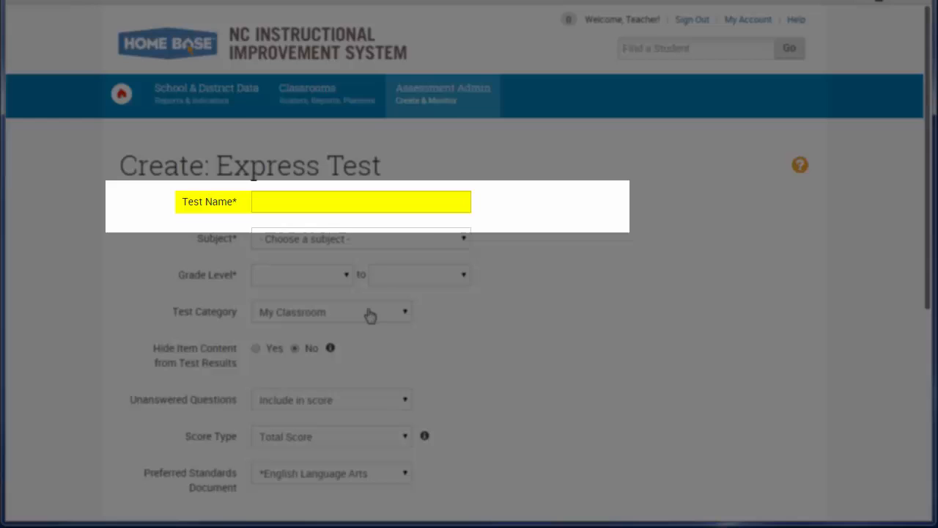
# Name the test 'Add Fractions - Like Denominators in Num. Sentences_04Math_4.NF.B.3d'
pyautogui.click(360, 203)
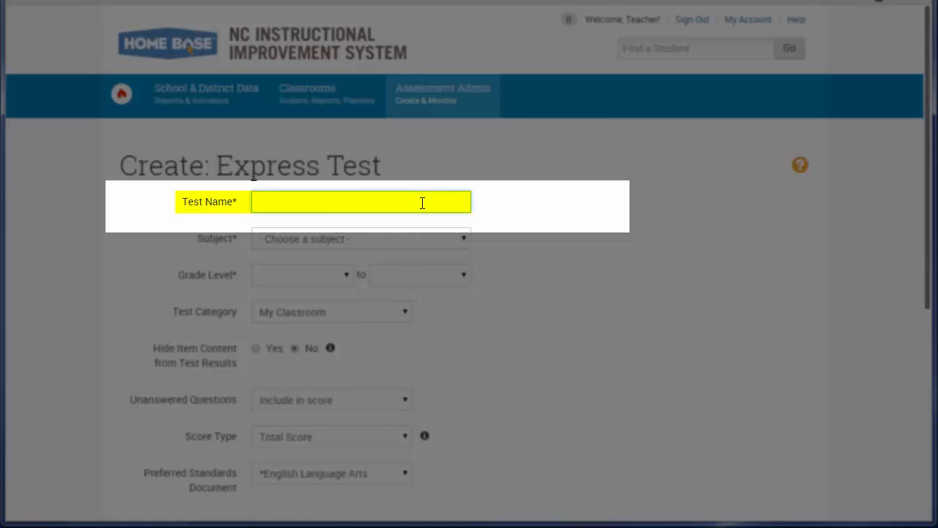
pyautogui.write('Add Fractions - Like Denominators in  Num. Sentences_04Math_4.NF.B.3d')
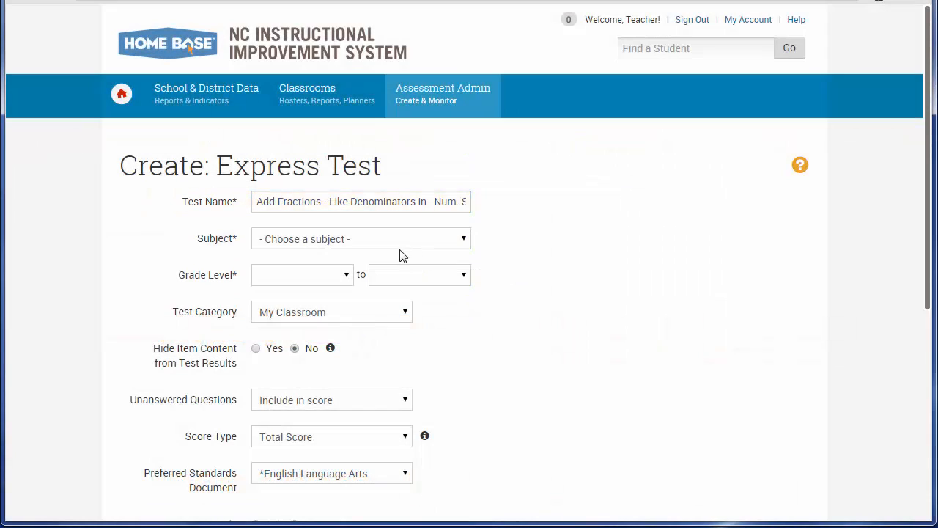
# Set subject Mathematics, grade level 04 to 04, and hide item content from results
pyautogui.click(360, 238)
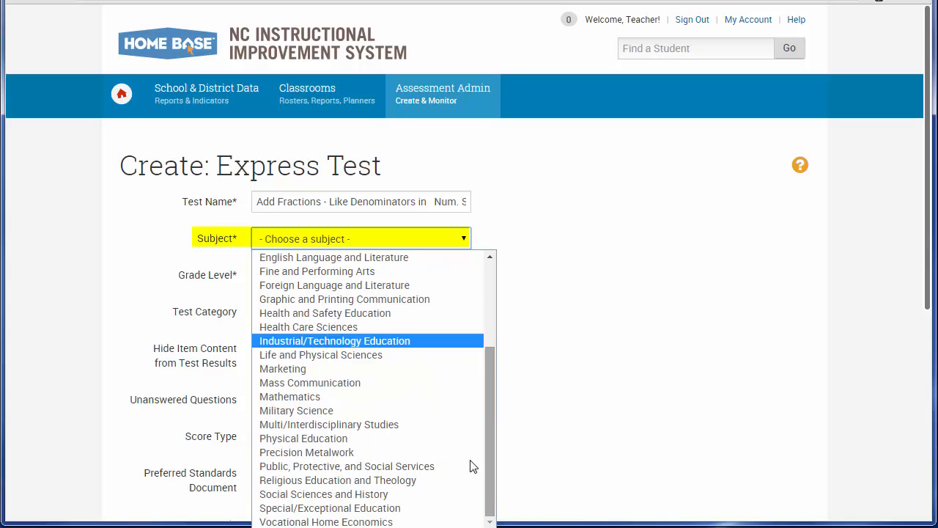
pyautogui.click(290, 396)
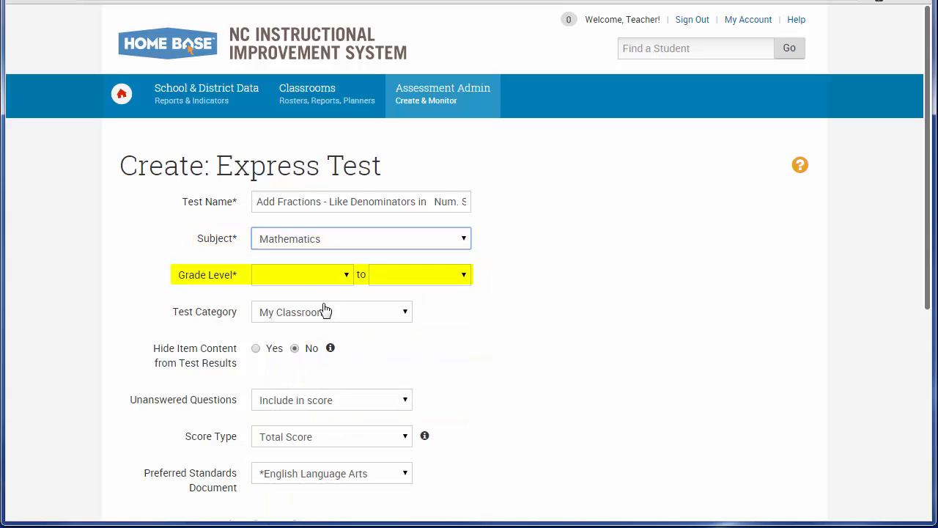
pyautogui.click(302, 274)
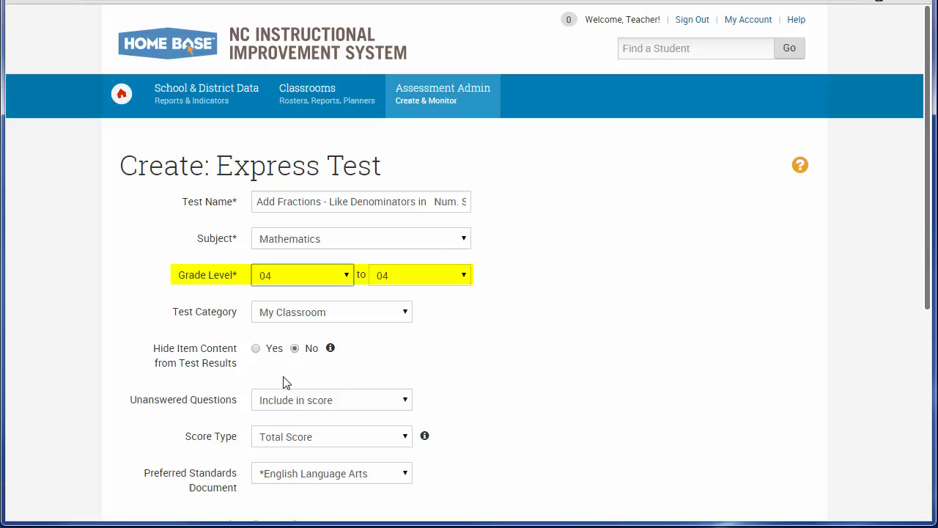
pyautogui.click(332, 310)
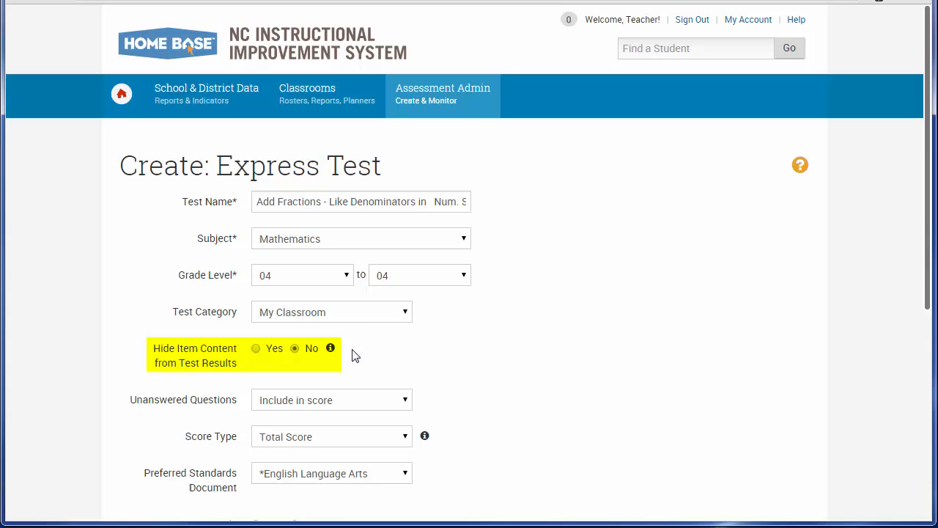
pyautogui.moveTo(330, 347)
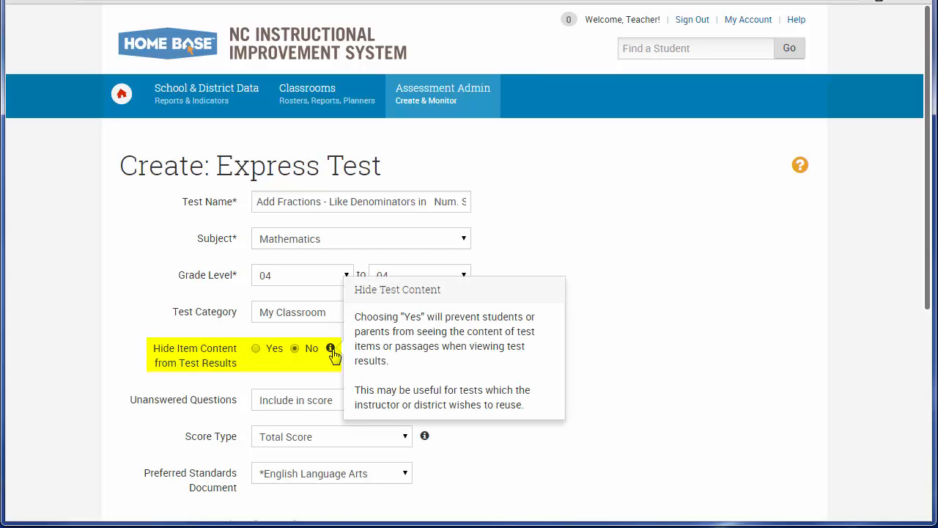
pyautogui.moveTo(314, 360)
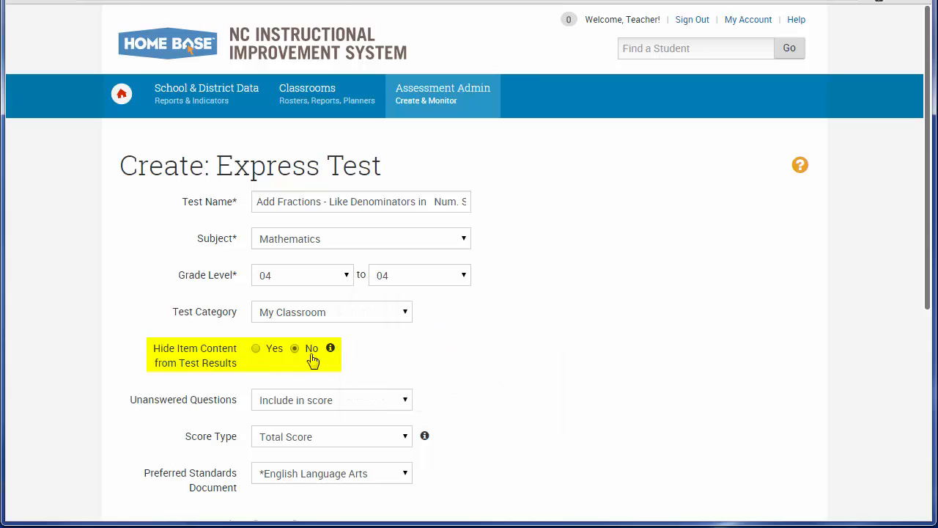
pyautogui.click(255, 349)
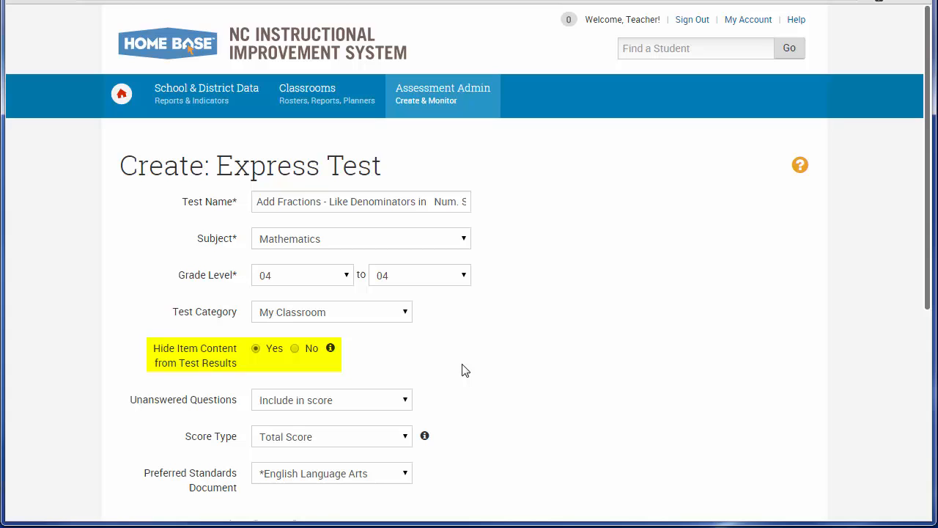
# Enable assessment notes and continue to Select Standards
pyautogui.scroll(-3)
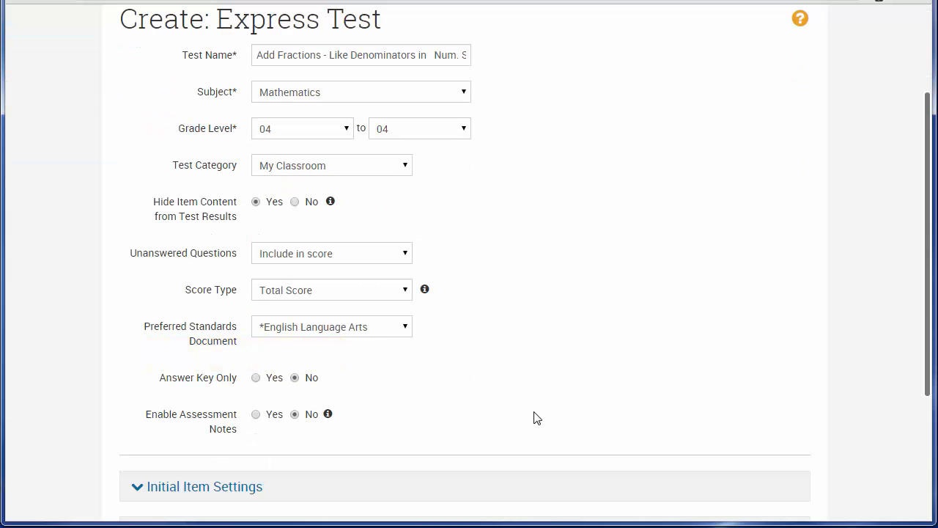
pyautogui.moveTo(328, 413)
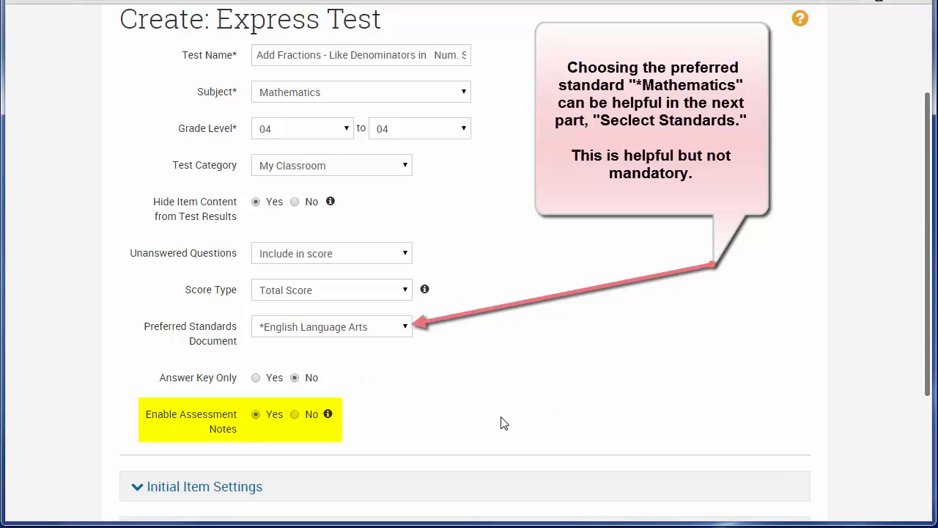
pyautogui.scroll(-3)
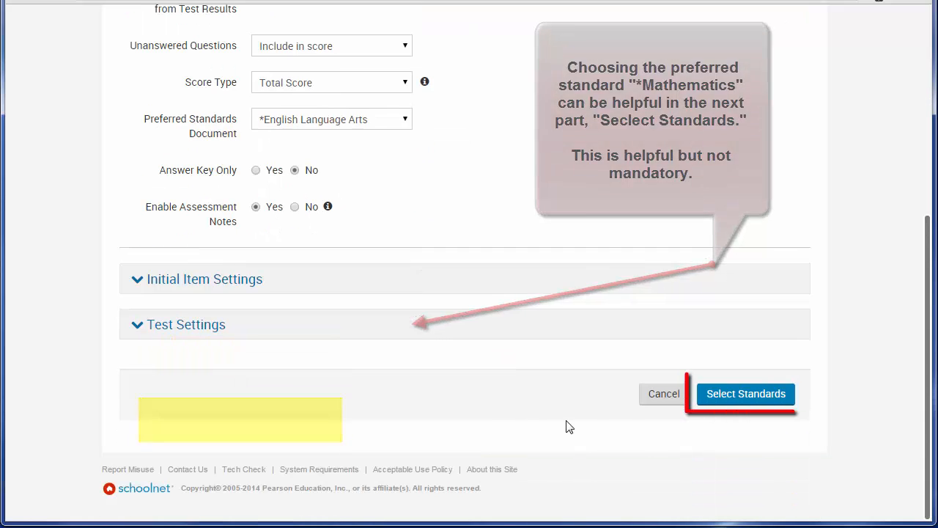
pyautogui.click(744, 393)
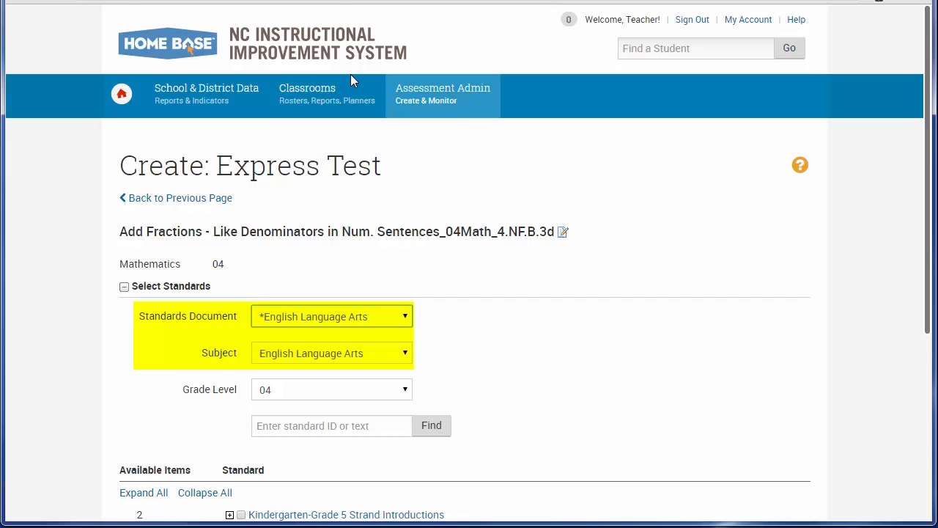
# Switch the standards document to mathematics and check the whole 4.NF fractions domain
pyautogui.click(331, 317)
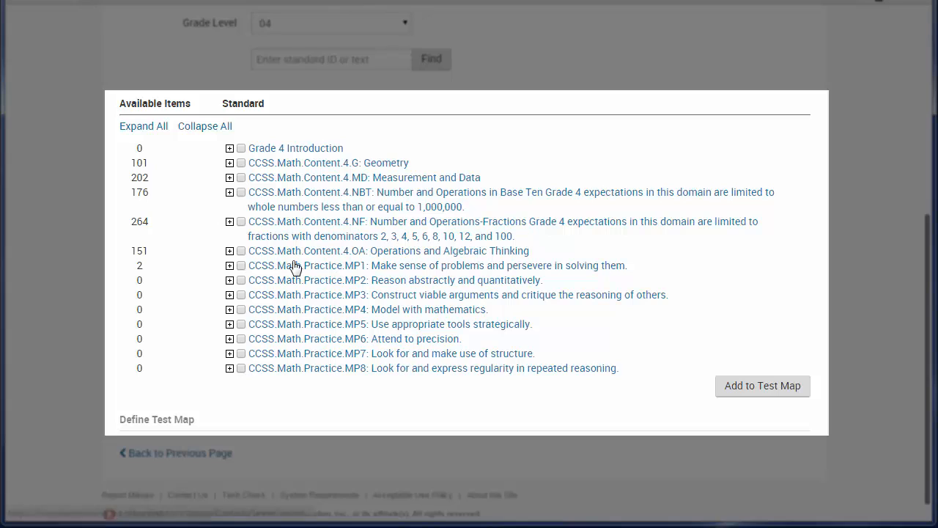
pyautogui.moveTo(220, 214)
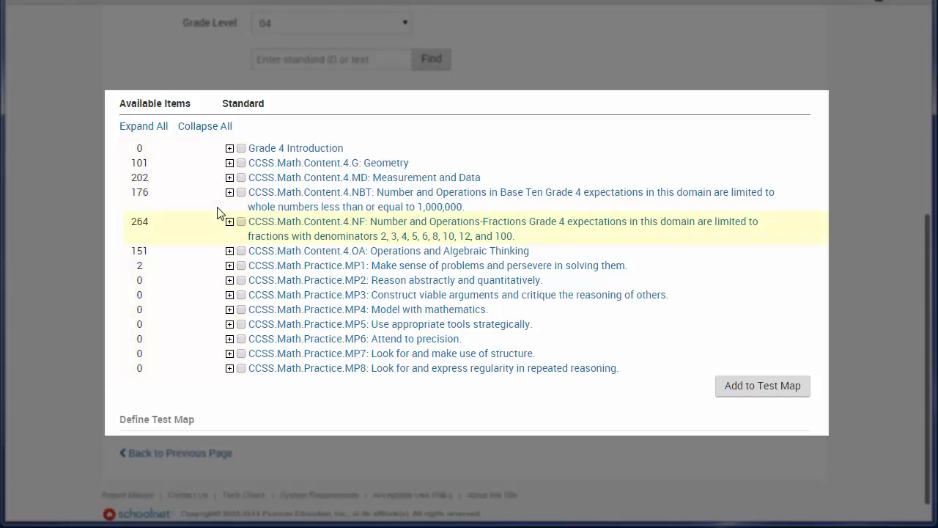
pyautogui.click(241, 221)
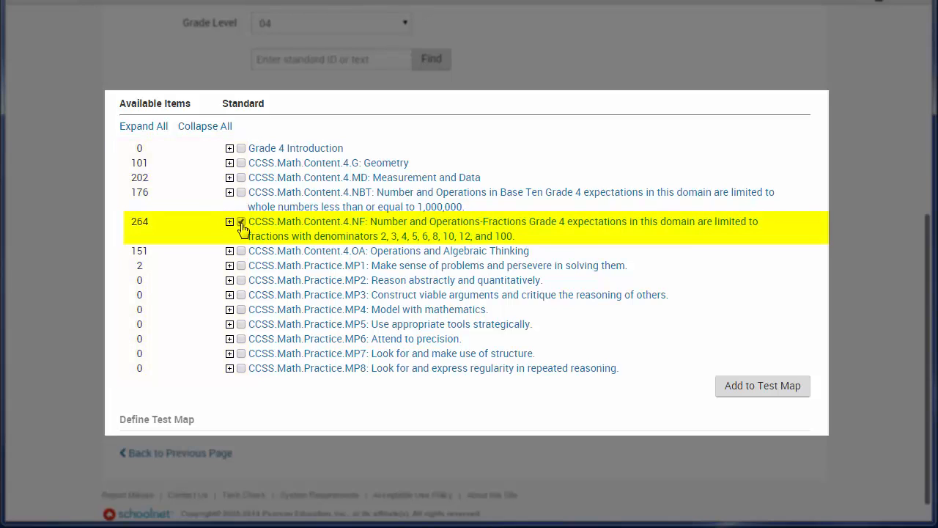
pyautogui.click(229, 221)
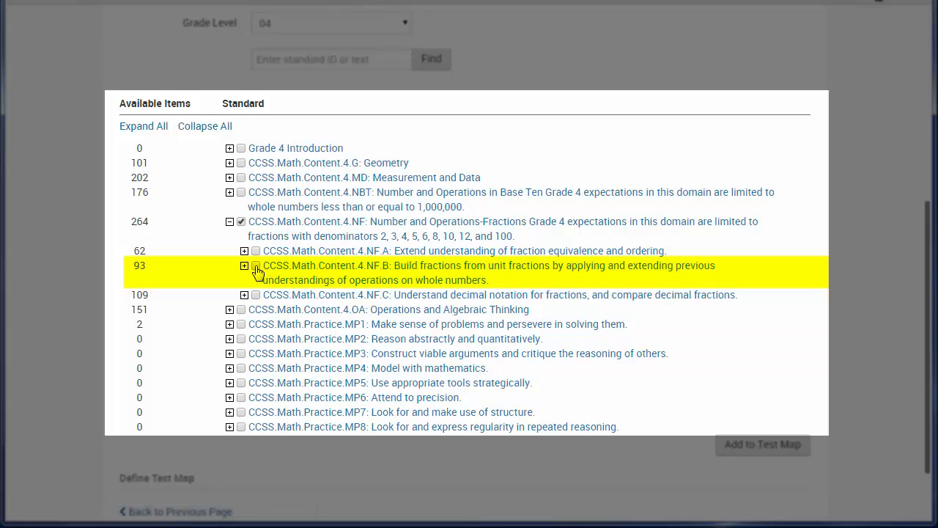
# Check standard 4.NF.B.3d under 4.NF.B.3 and add the chosen standards to the test map
pyautogui.click(243, 265)
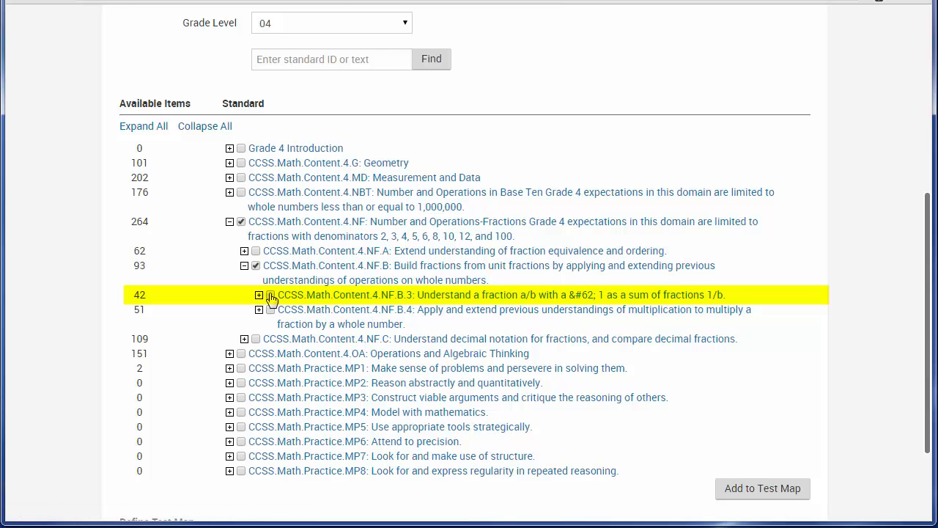
pyautogui.click(258, 295)
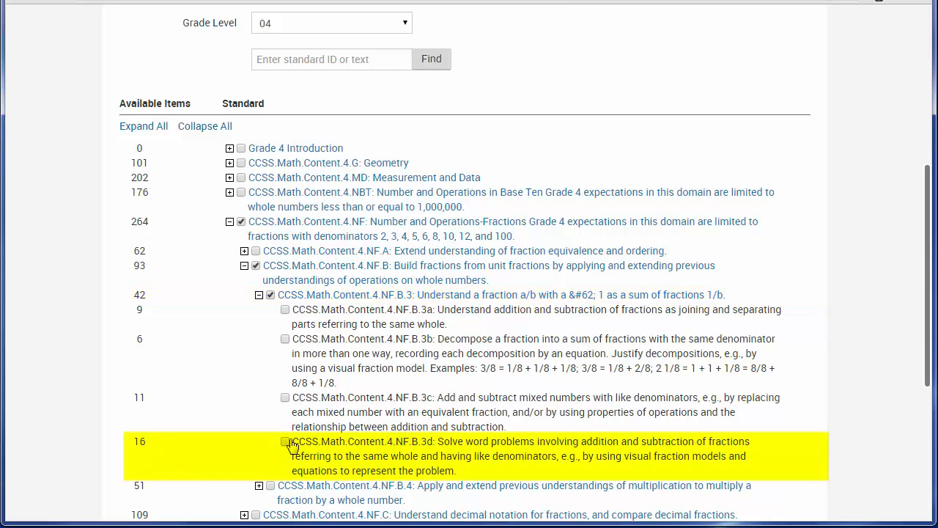
pyautogui.click(284, 441)
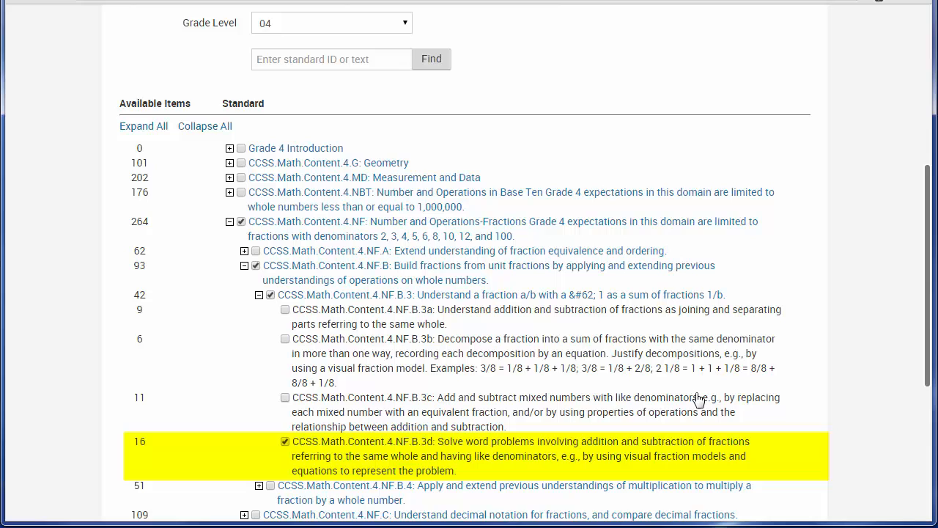
pyautogui.scroll(-3)
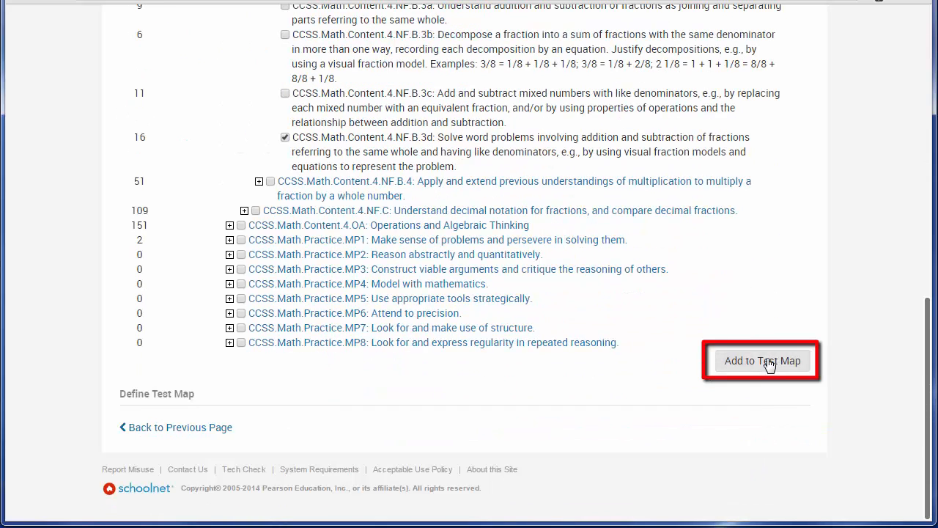
pyautogui.click(763, 361)
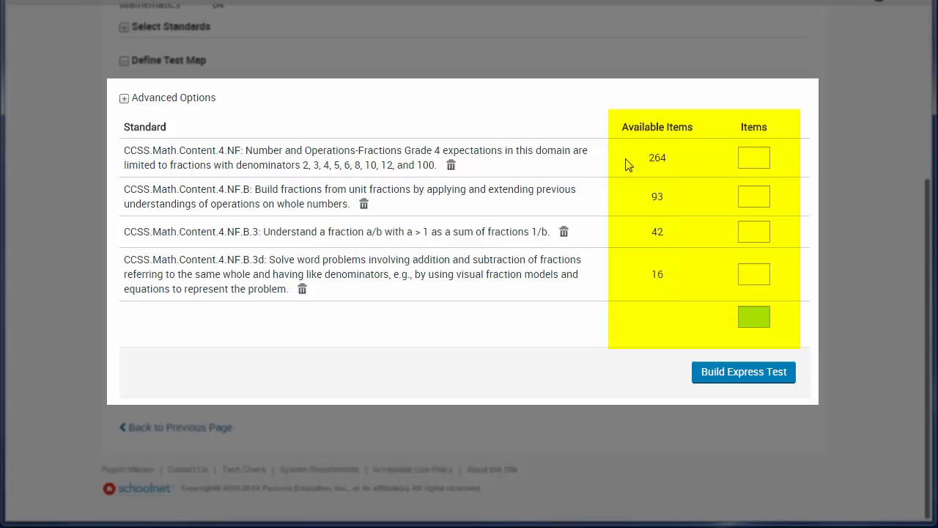
pyautogui.moveTo(686, 164)
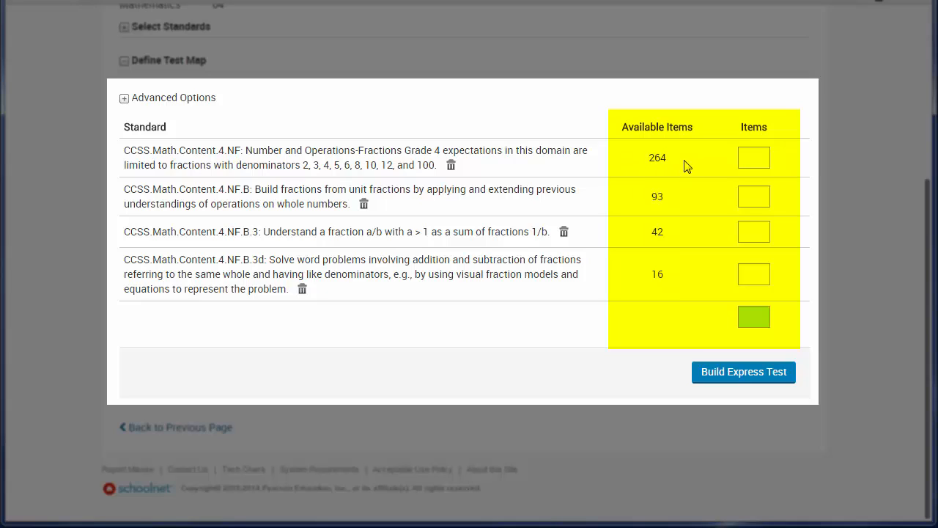
# Request 2 items per standard for 8 total and build the express test
pyautogui.click(753, 157)
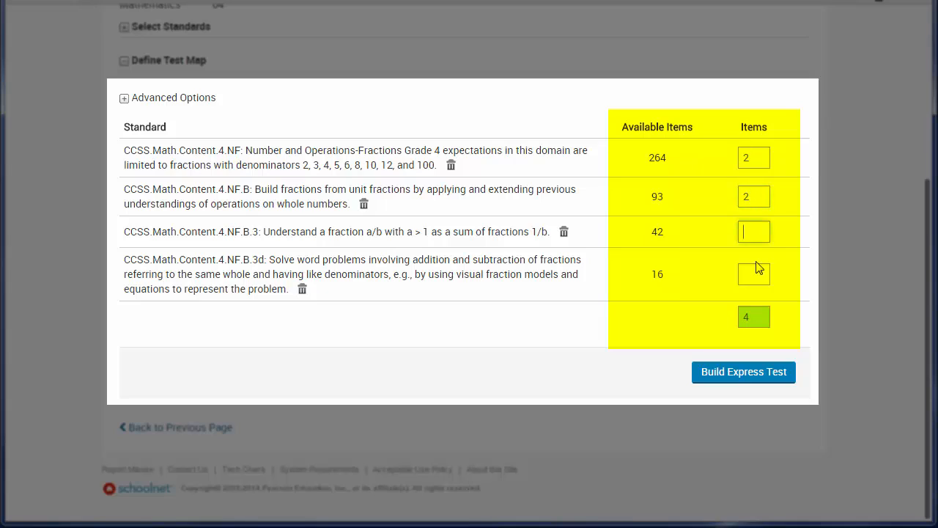
pyautogui.write('2')
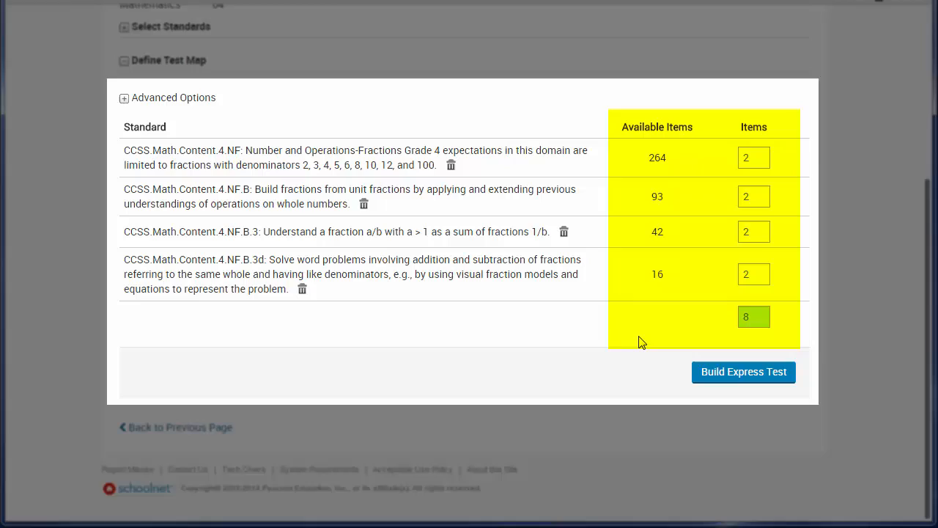
pyautogui.click(743, 372)
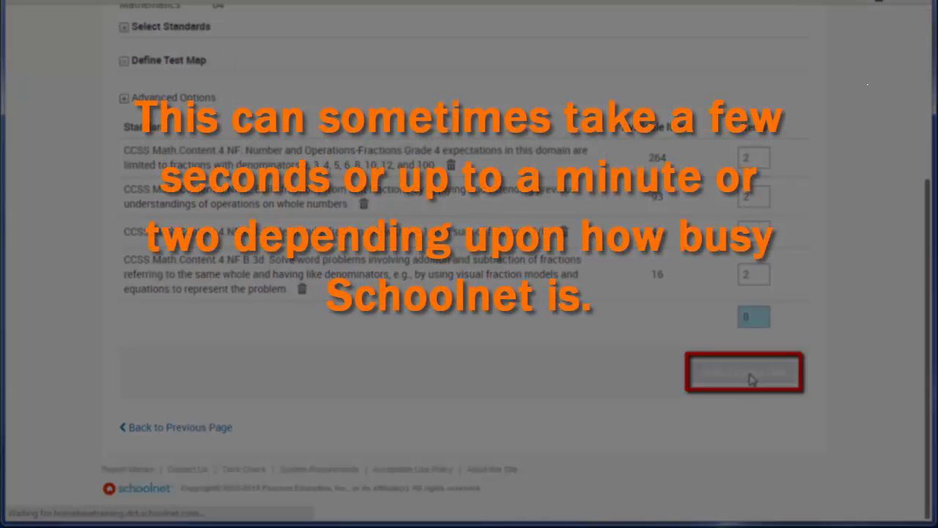
pyautogui.moveTo(490, 379)
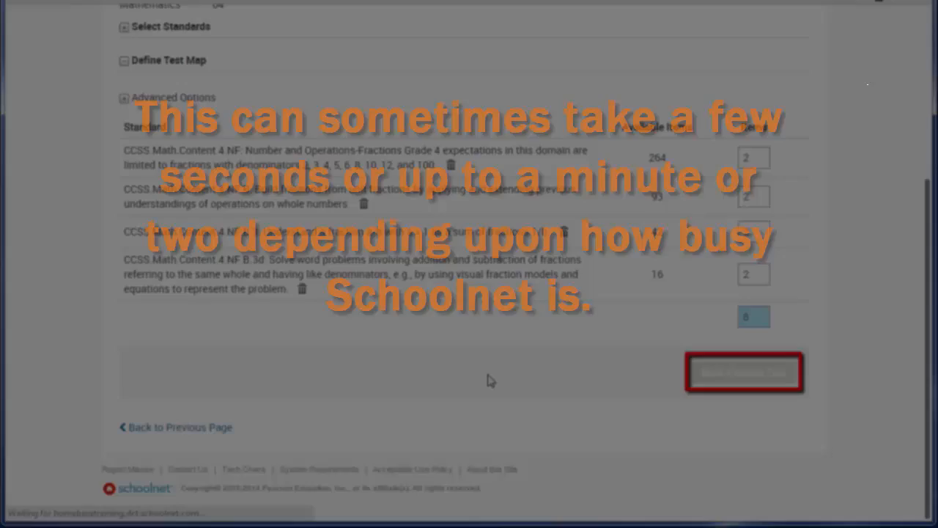
pyautogui.click(745, 372)
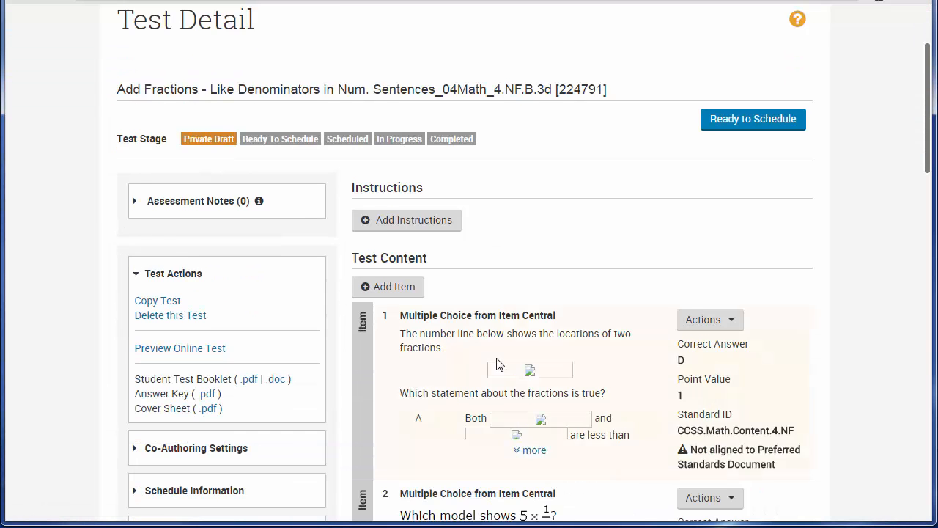
# Expand item 1, inspect its missing fraction picture, and bring up its Actions menu
pyautogui.scroll(-3)
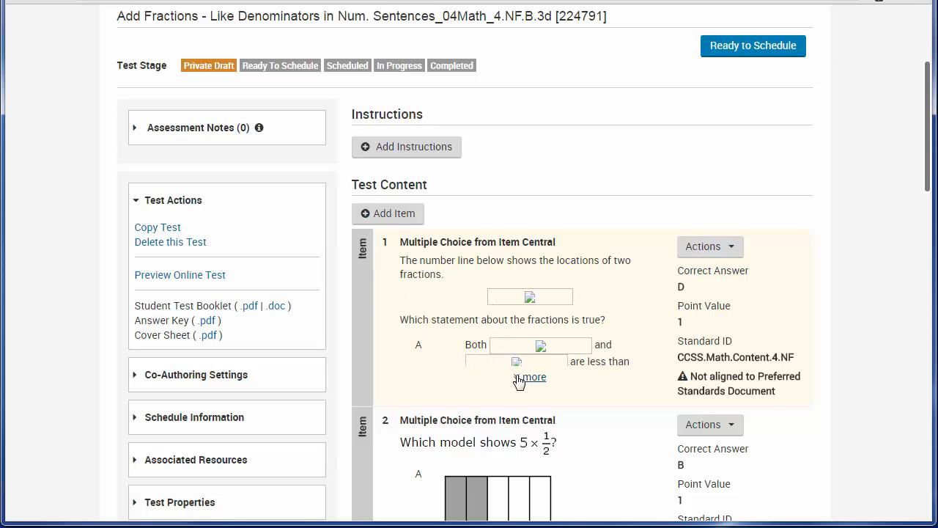
pyautogui.click(533, 377)
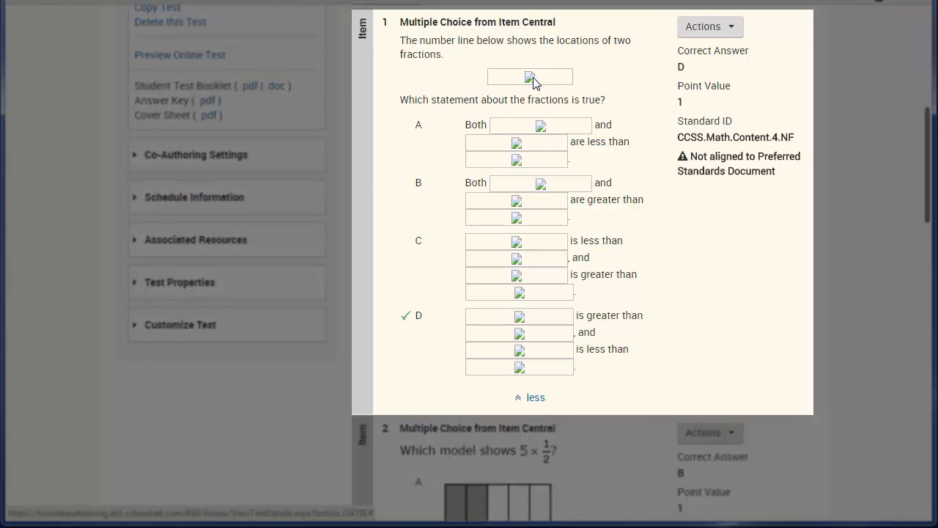
pyautogui.rightClick(529, 76)
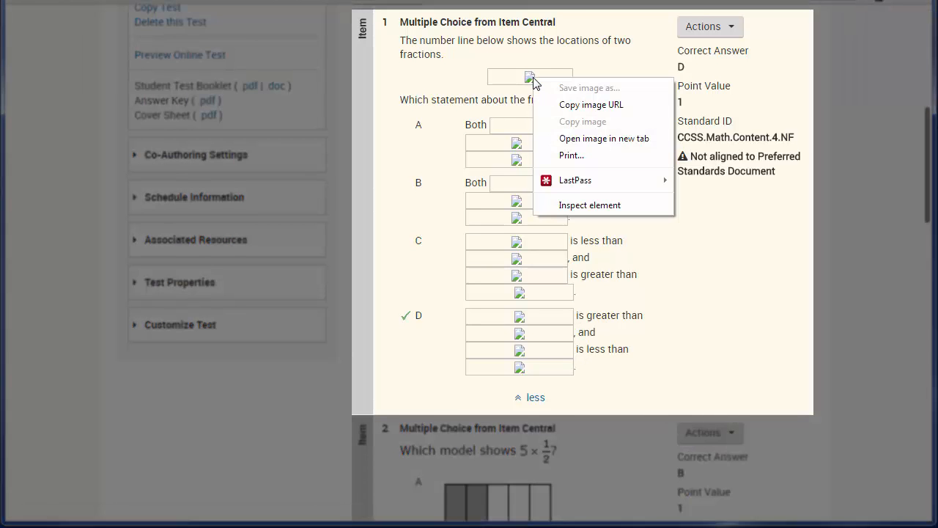
pyautogui.click(715, 352)
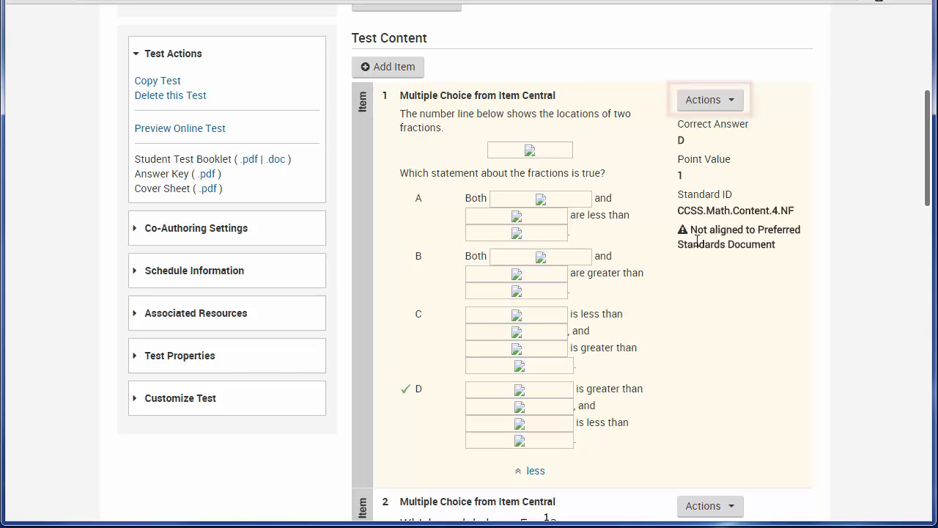
pyautogui.click(709, 100)
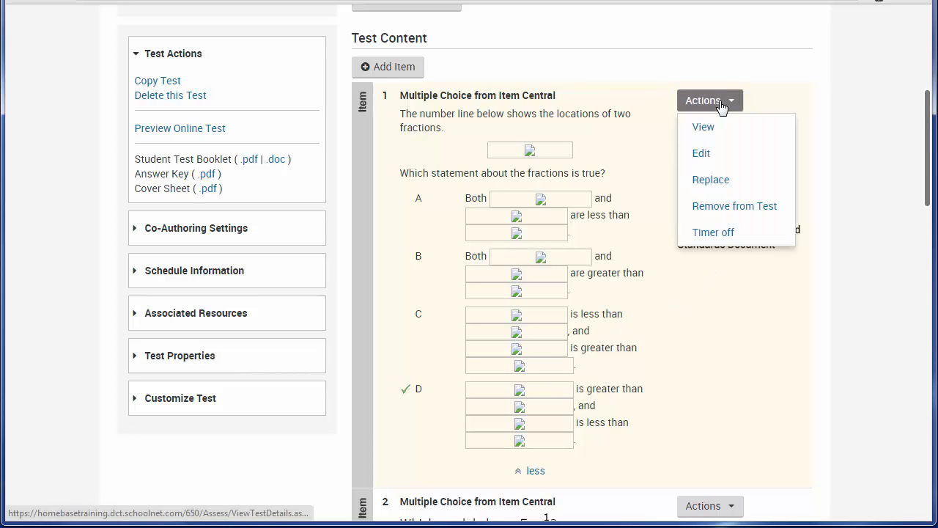
pyautogui.moveTo(733, 205)
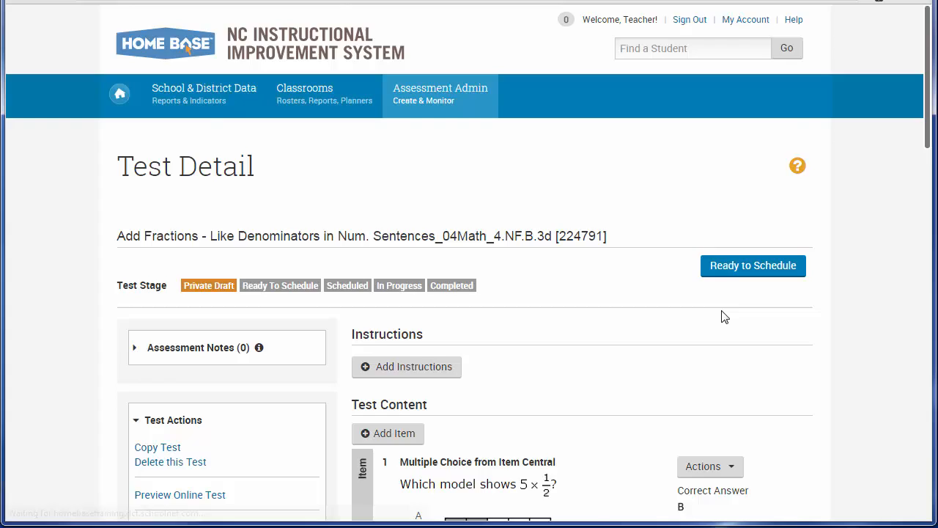
pyautogui.scroll(-3)
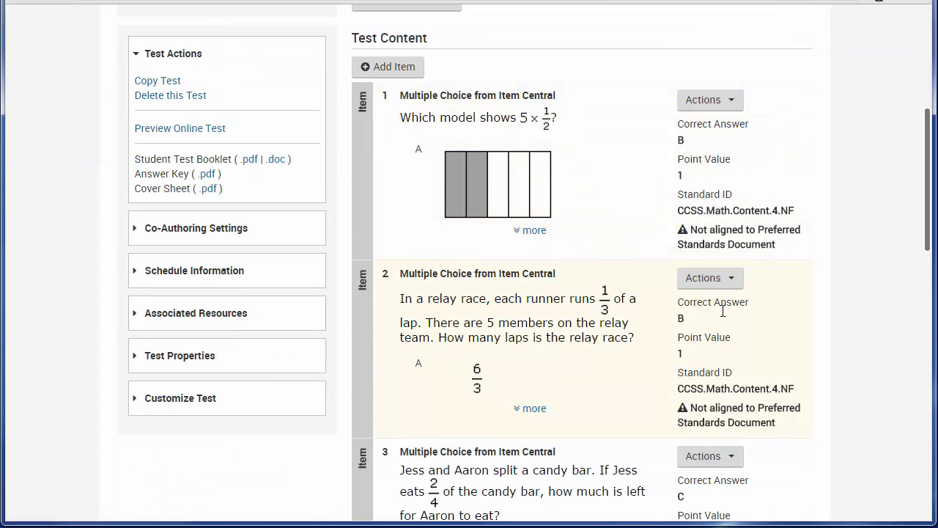
pyautogui.click(530, 230)
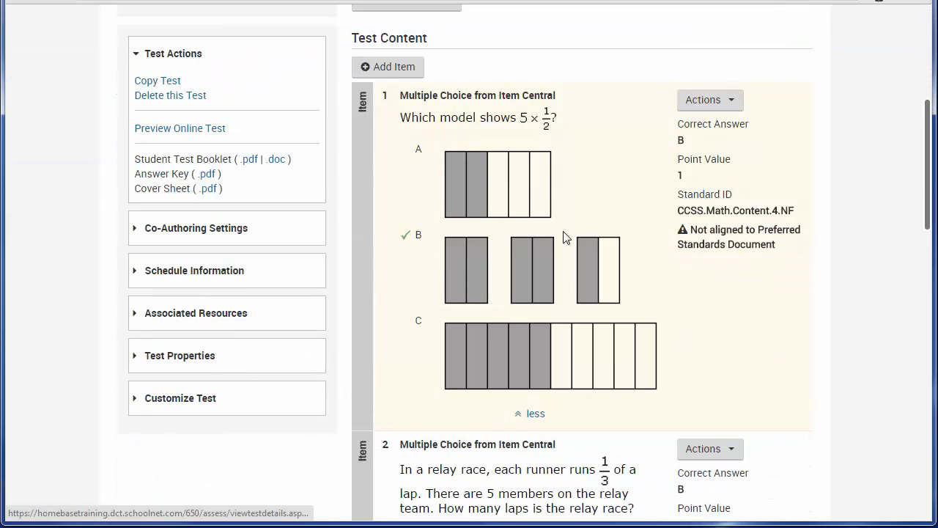
pyautogui.scroll(-3)
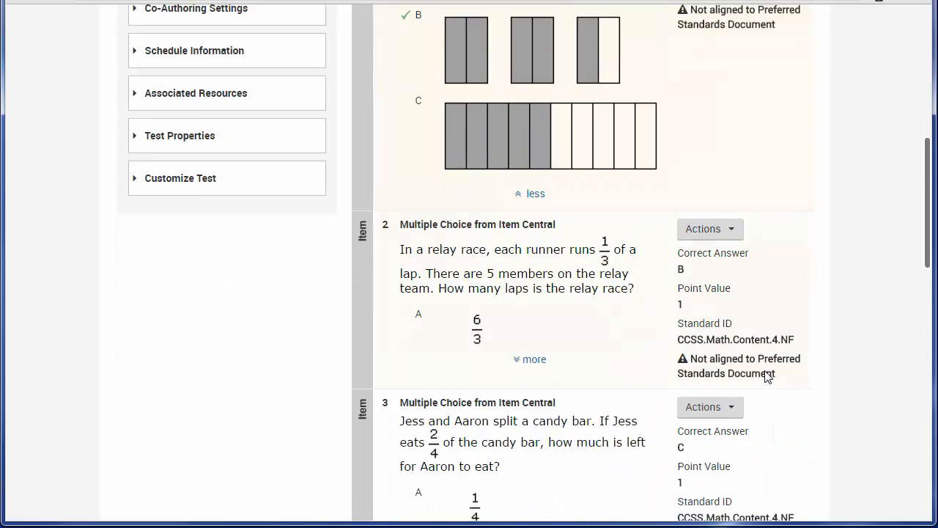
pyautogui.scroll(-3)
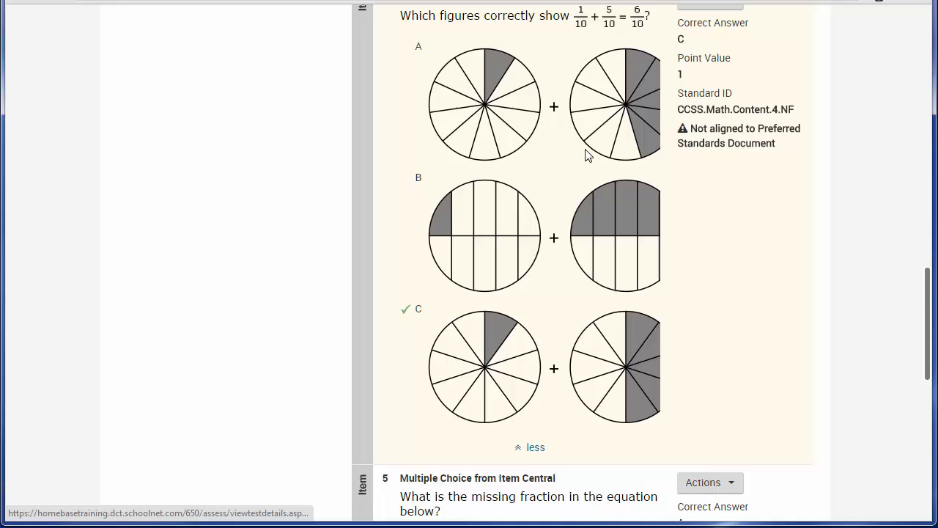
pyautogui.scroll(-3)
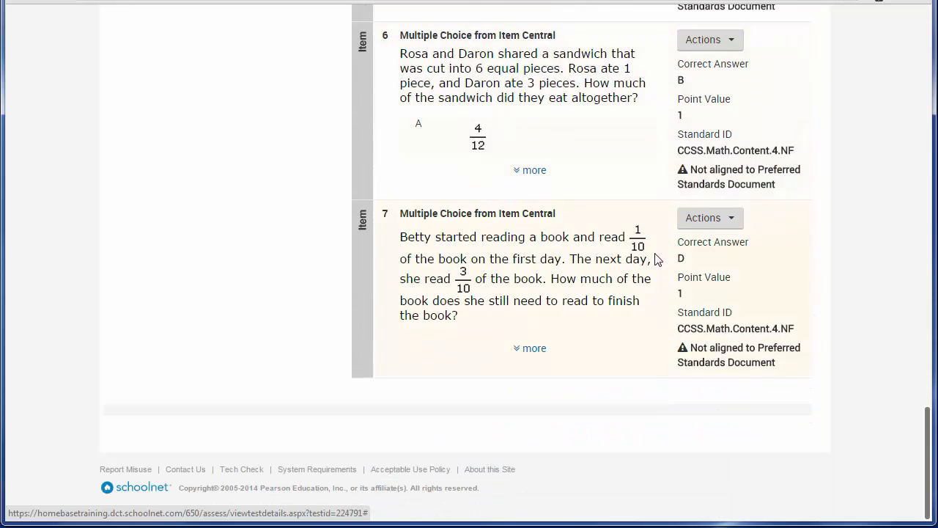
pyautogui.moveTo(452, 249)
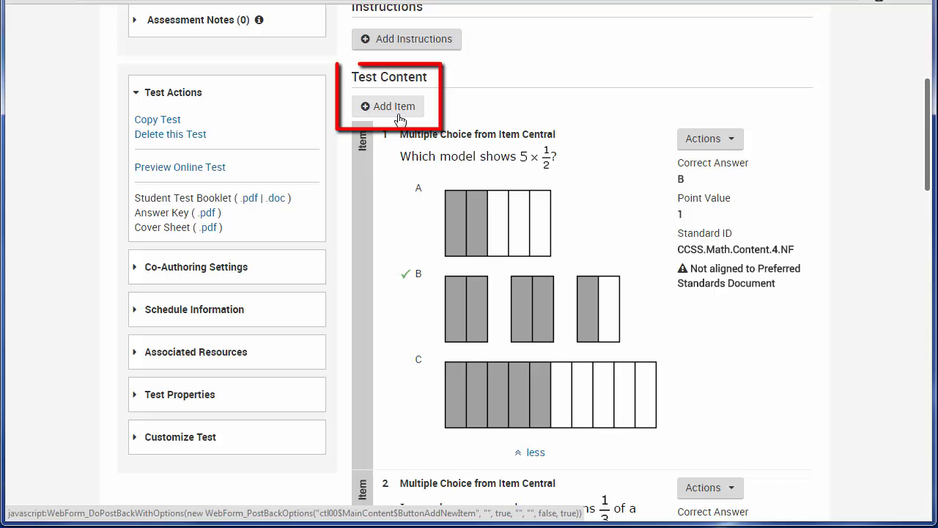
pyautogui.moveTo(399, 114)
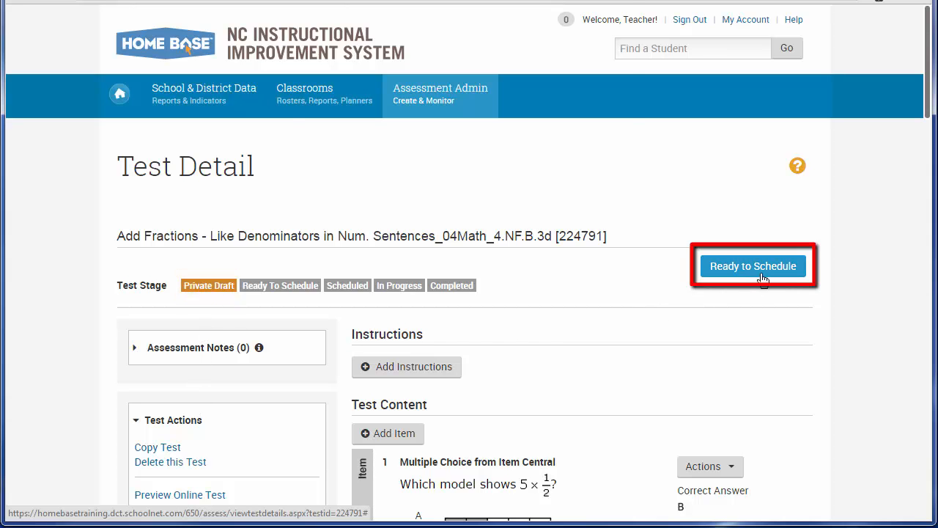
# Mark the test Ready to Schedule and confirm leaving Private Draft
pyautogui.click(753, 266)
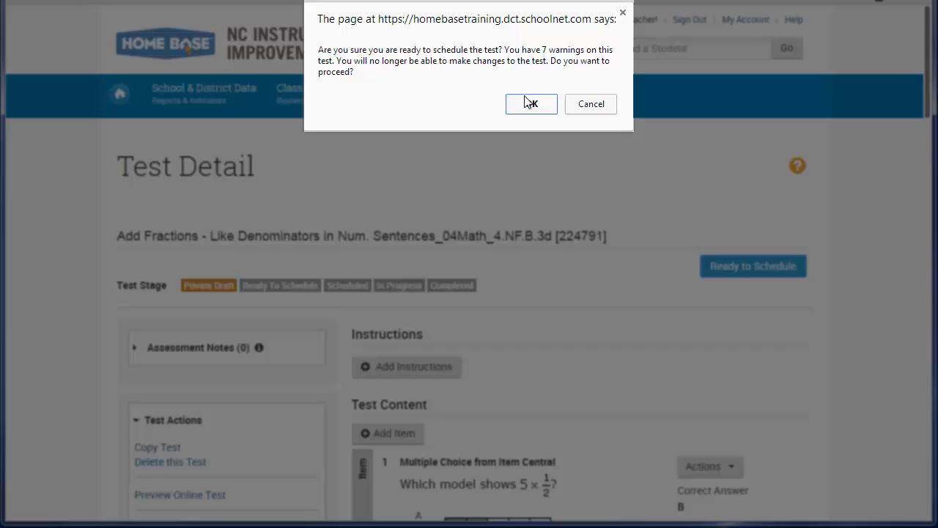
pyautogui.moveTo(528, 106)
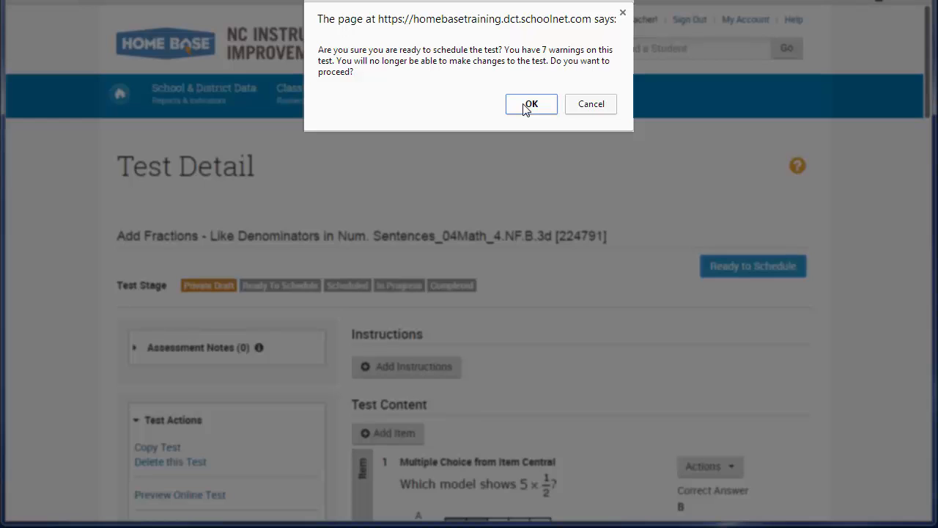
pyautogui.click(531, 103)
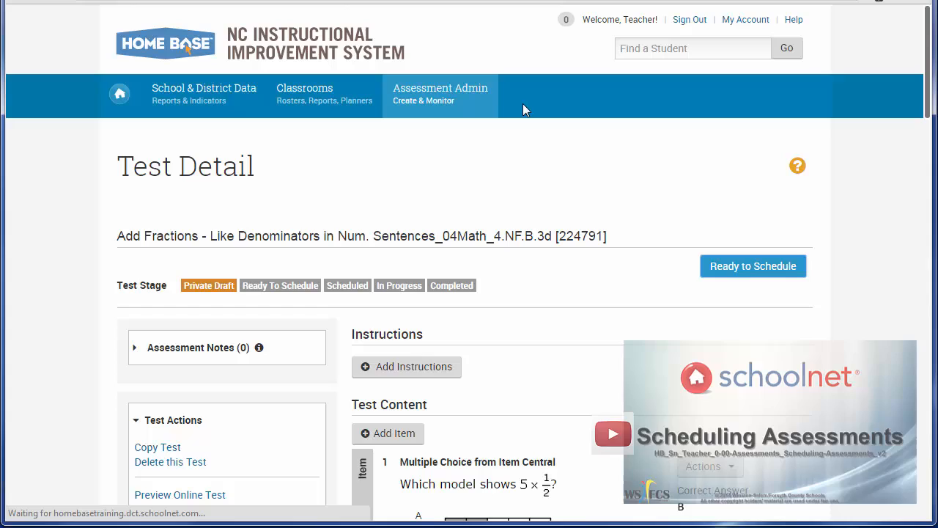
pyautogui.click(753, 265)
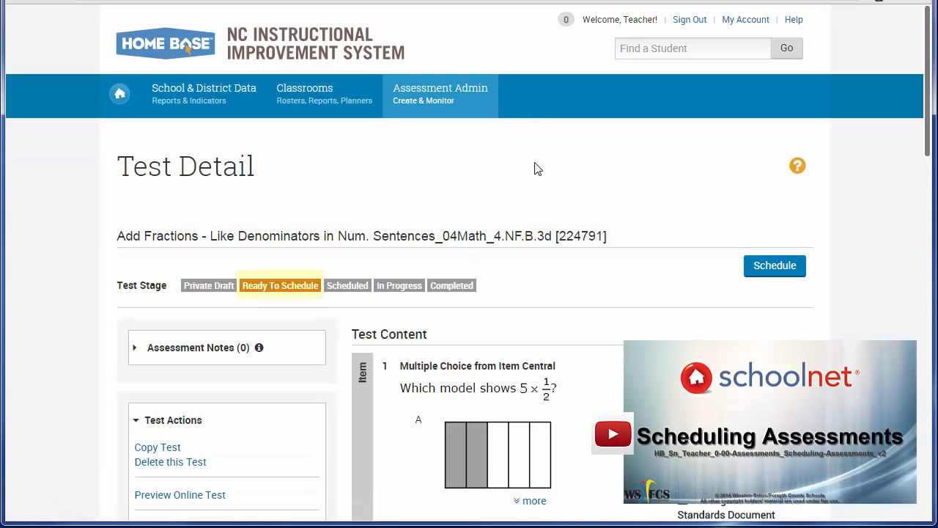